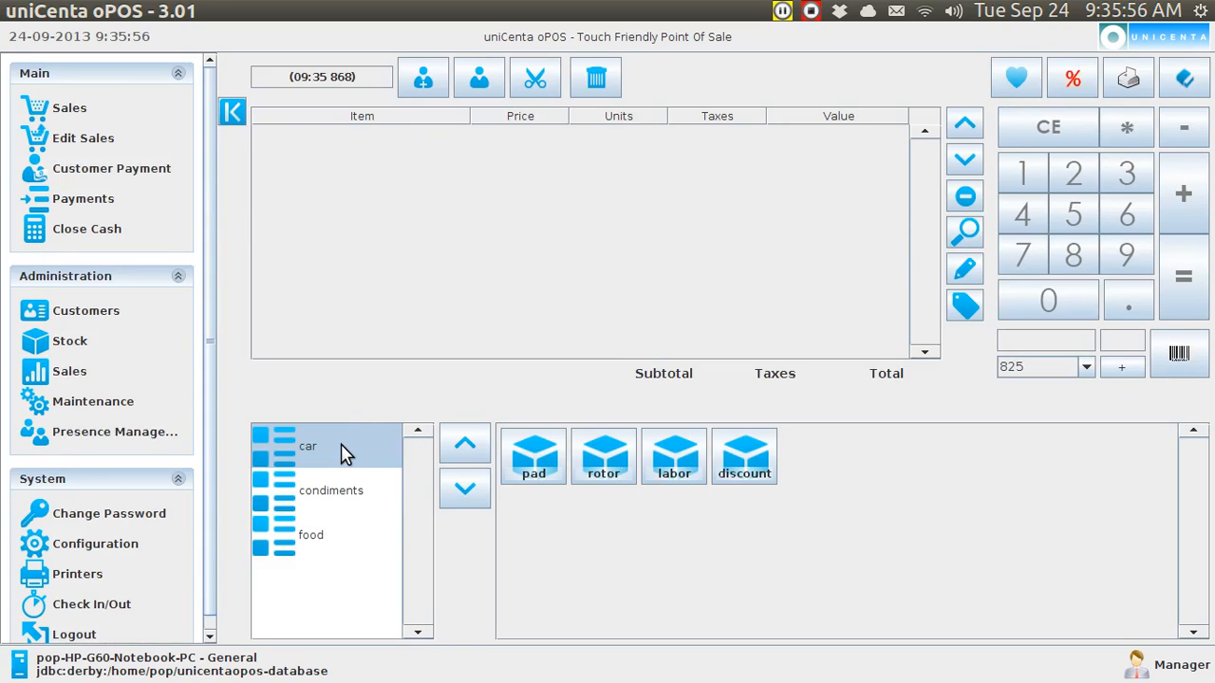
- Show the condiments category products (cheese, ketchup, wheat, white) on the Sales screen
{"action": "left_click", "coordinate": [331, 490]}
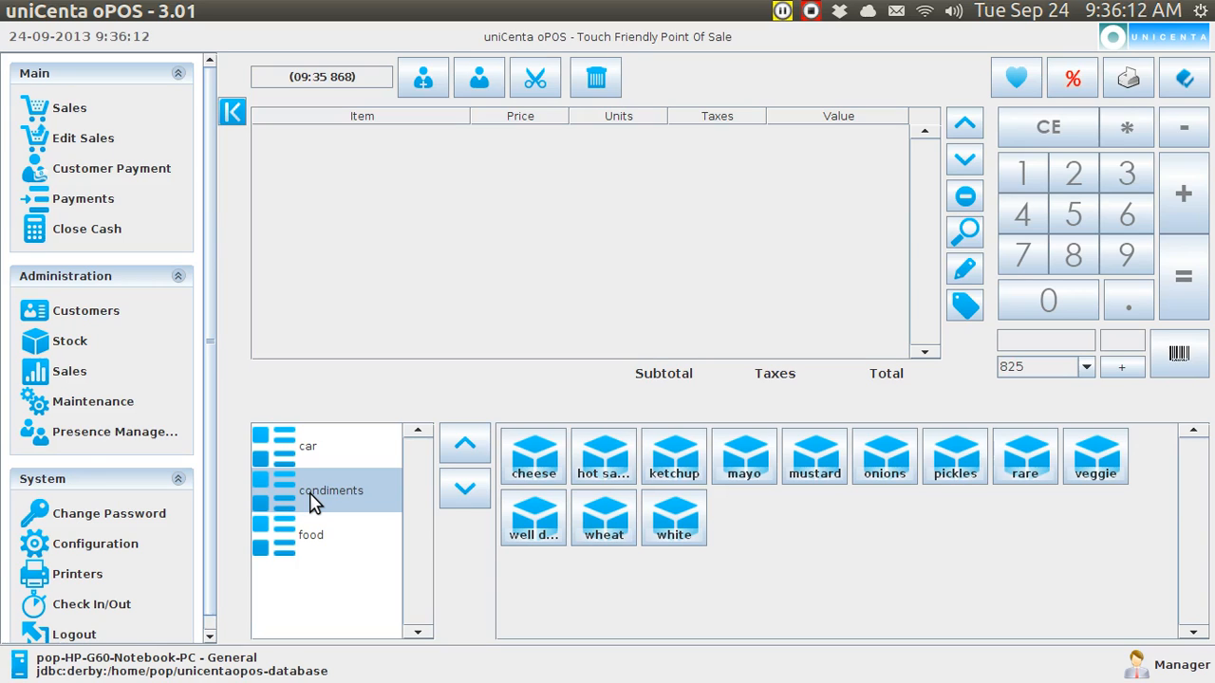
{"action": "left_click", "coordinate": [312, 534]}
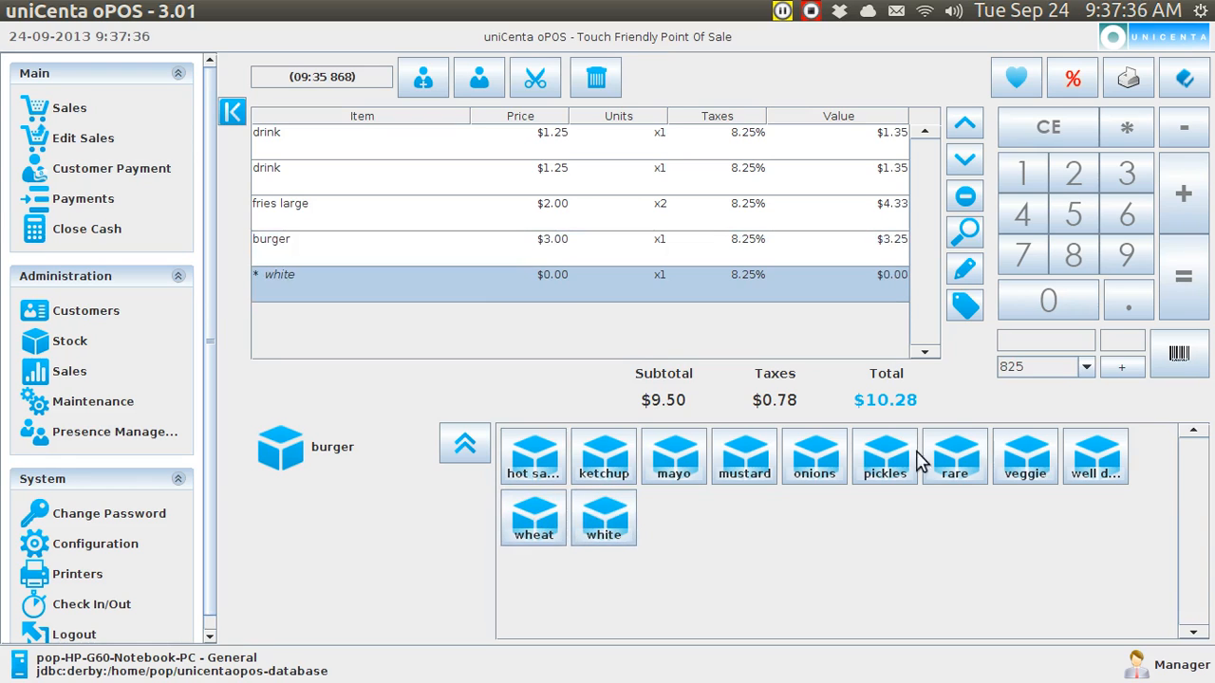
- Tap 'white' in the burger's auxiliary products on the ticket
{"action": "left_click", "coordinate": [814, 455]}
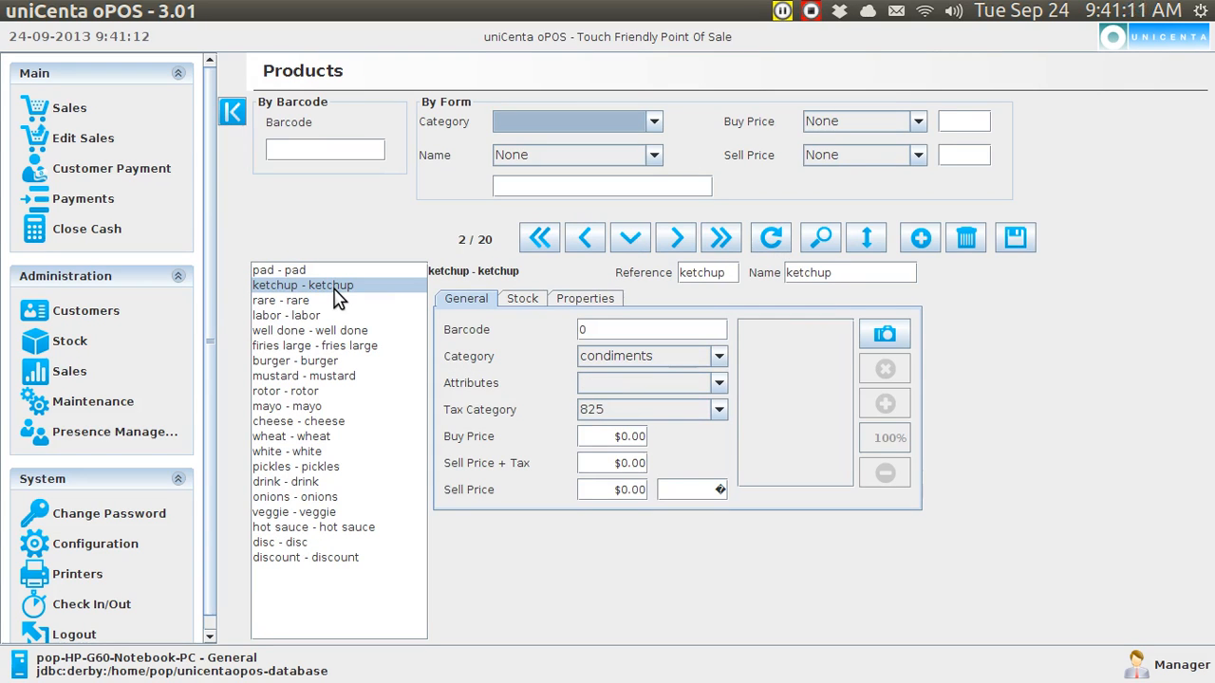
- Select 'mayo - mayo' in the product list to view its General details
{"action": "left_click", "coordinate": [287, 405]}
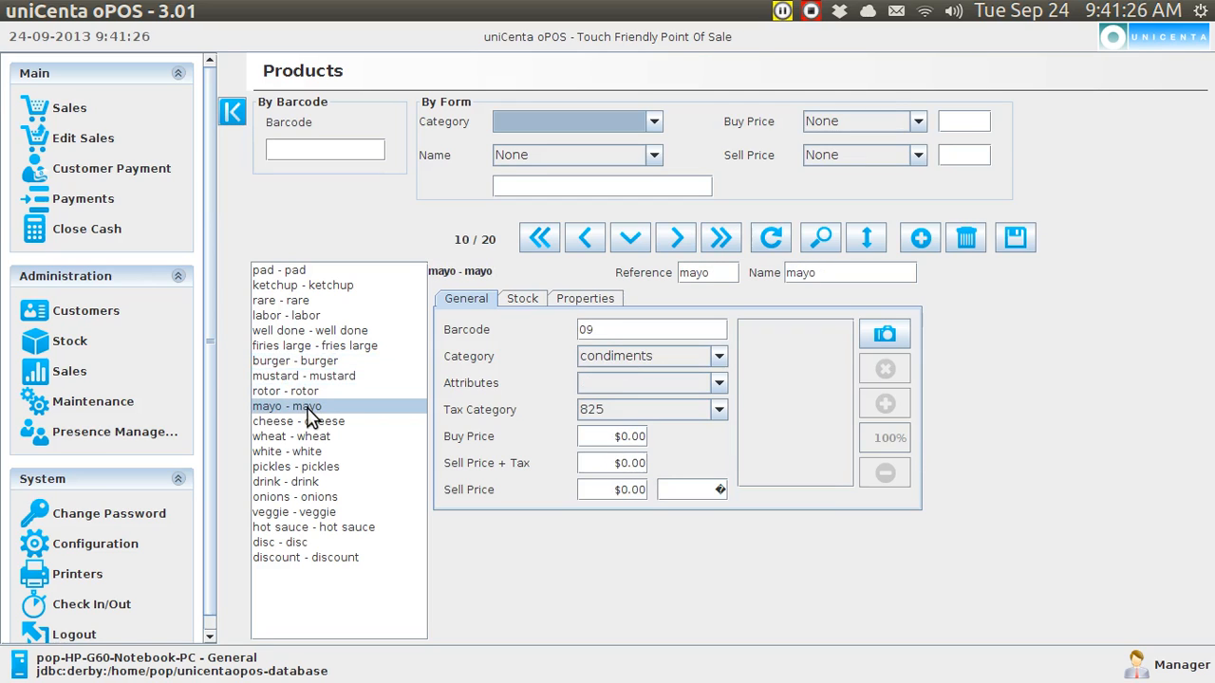
{"action": "left_click", "coordinate": [309, 329]}
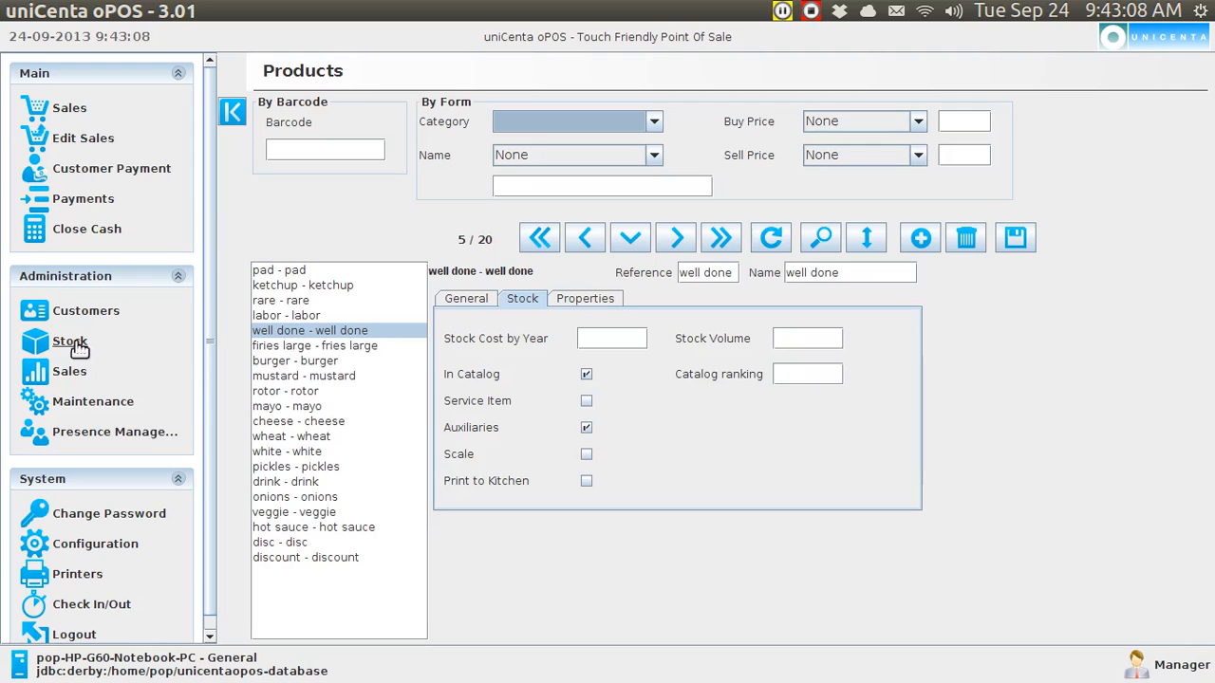
- Go to Stock in Administration and choose Auxiliary products under Maintenance
{"action": "left_click", "coordinate": [70, 341]}
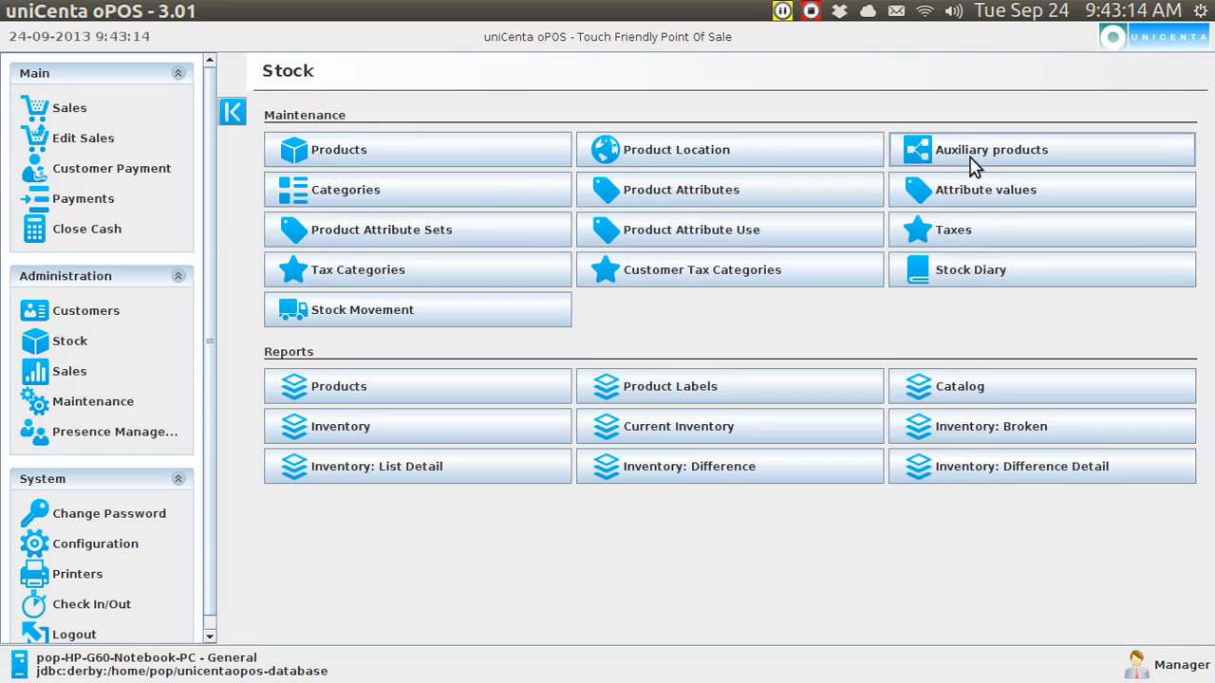
{"action": "left_click", "coordinate": [339, 149]}
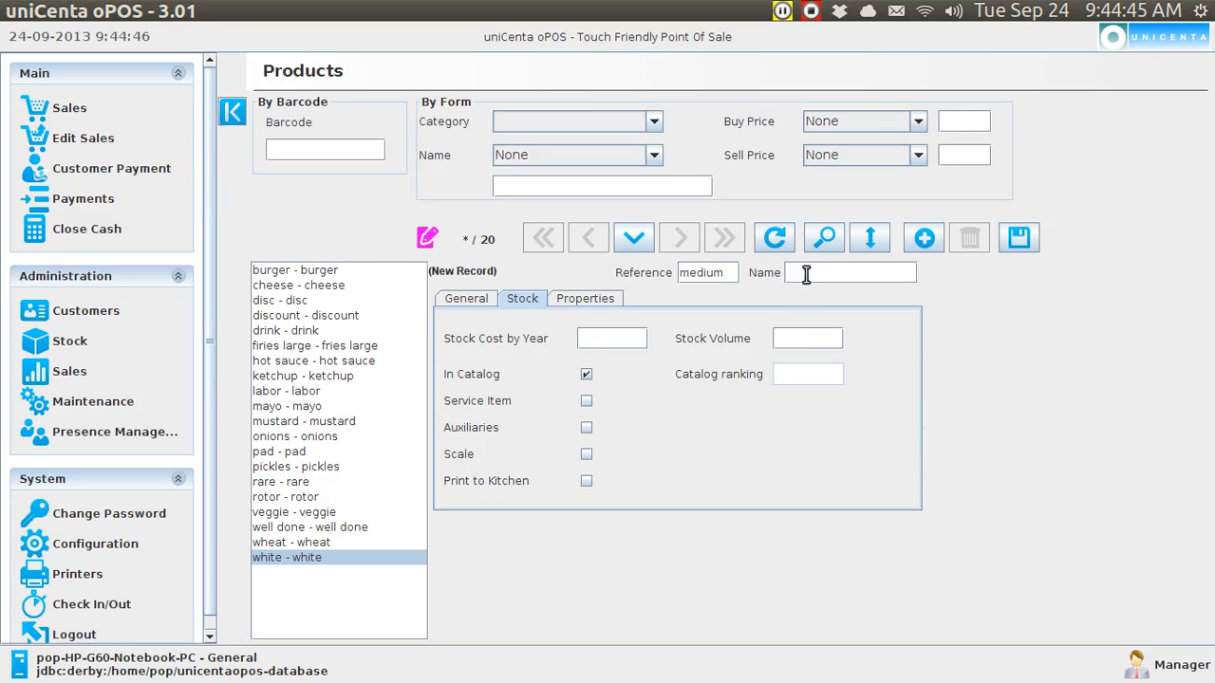
- Move to the Name field of the new 'medium' product record
{"action": "left_click", "coordinate": [466, 298]}
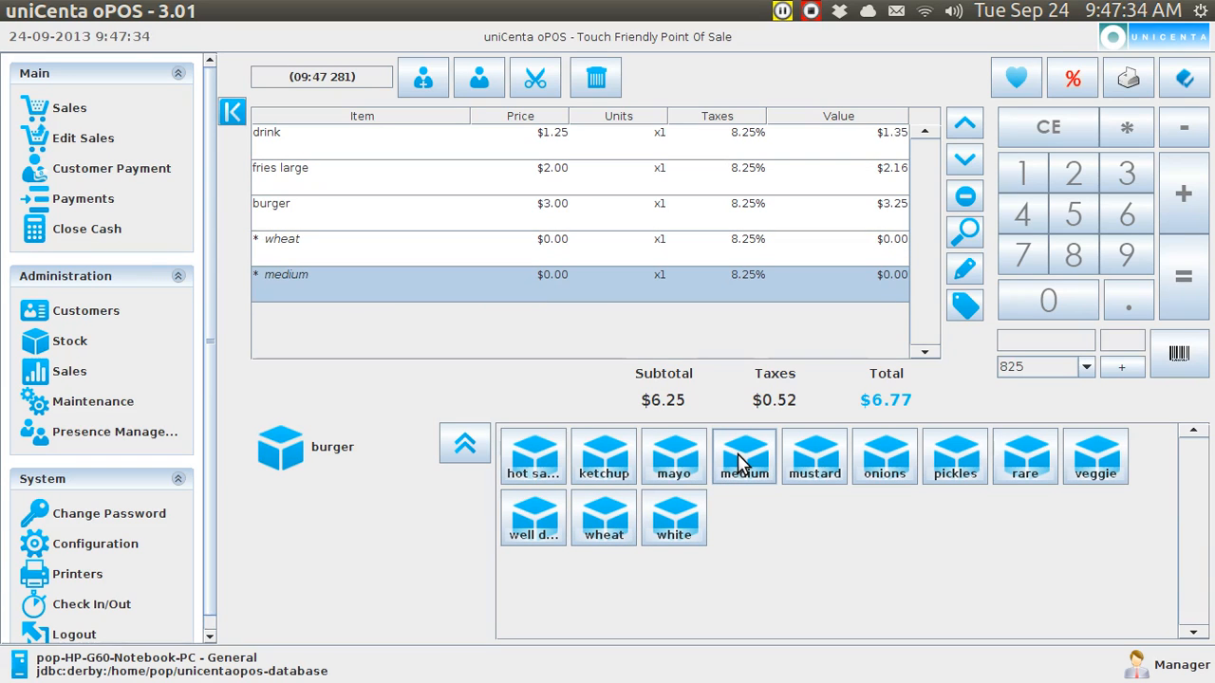
- Return to the Stock maintenance menu from the Administration sidebar
{"action": "left_click", "coordinate": [69, 341]}
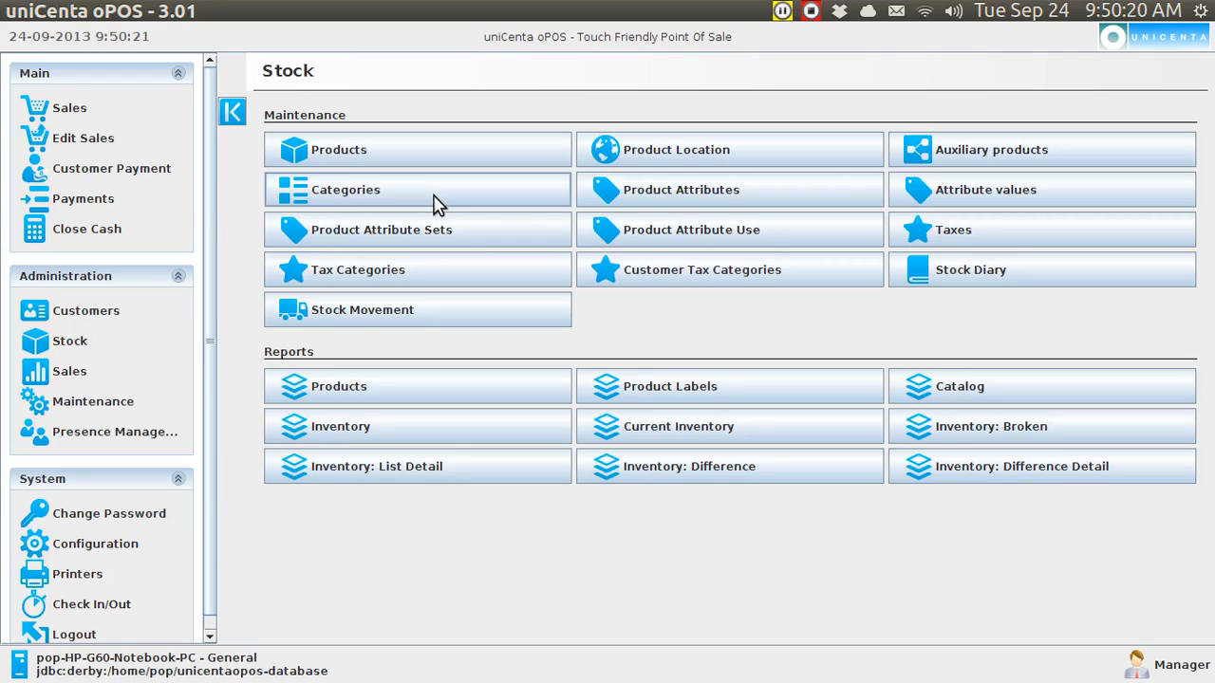